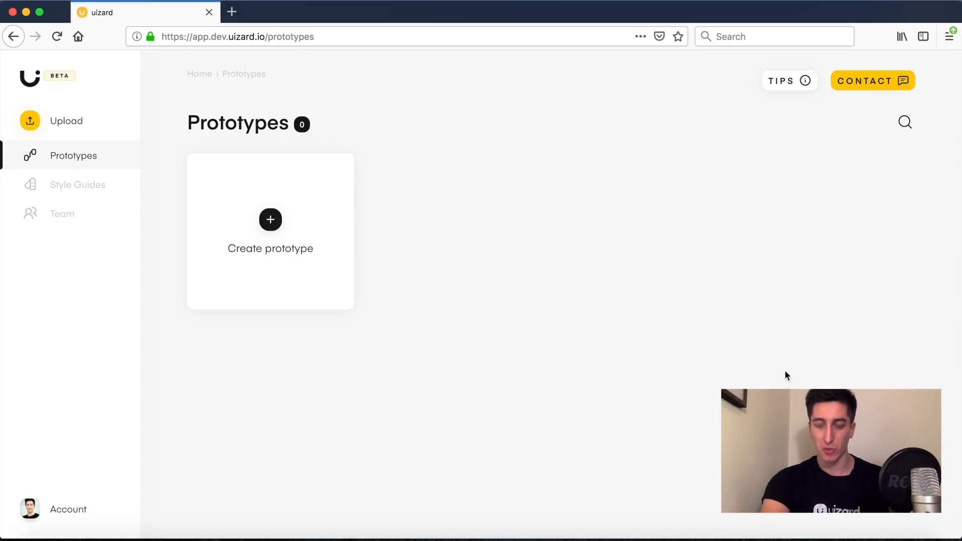
Create a new mobile prototype named 'See Food' with a style guide.
{"action": "left_click", "coordinate": [270, 219]}
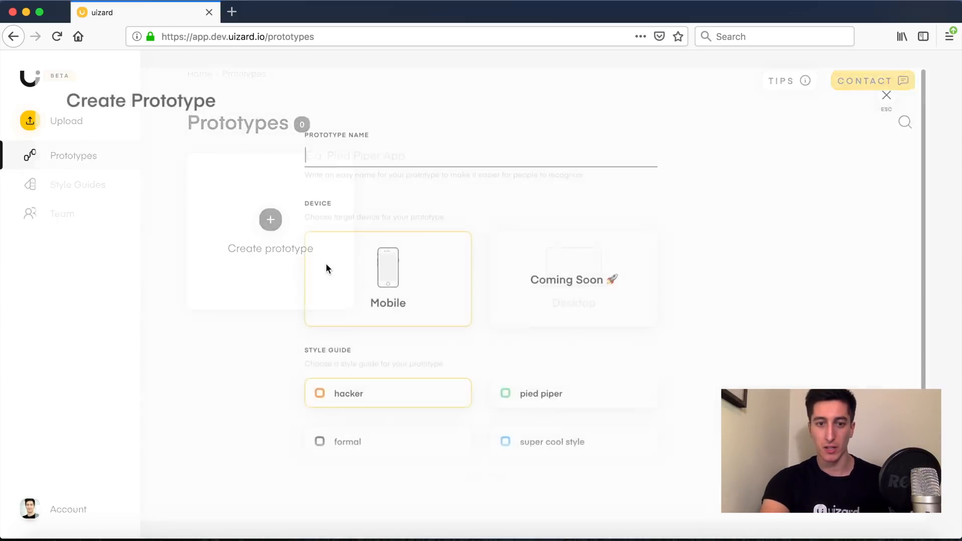
{"action": "type", "text": "See Food"}
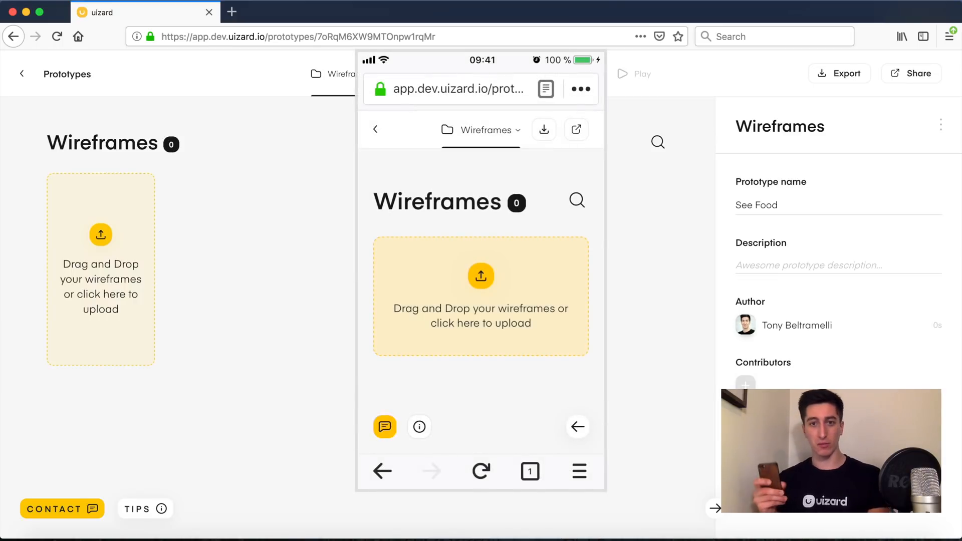
Photograph and upload the hand-drawn wireframe sketches so they convert into screens.
{"action": "left_click", "coordinate": [480, 297]}
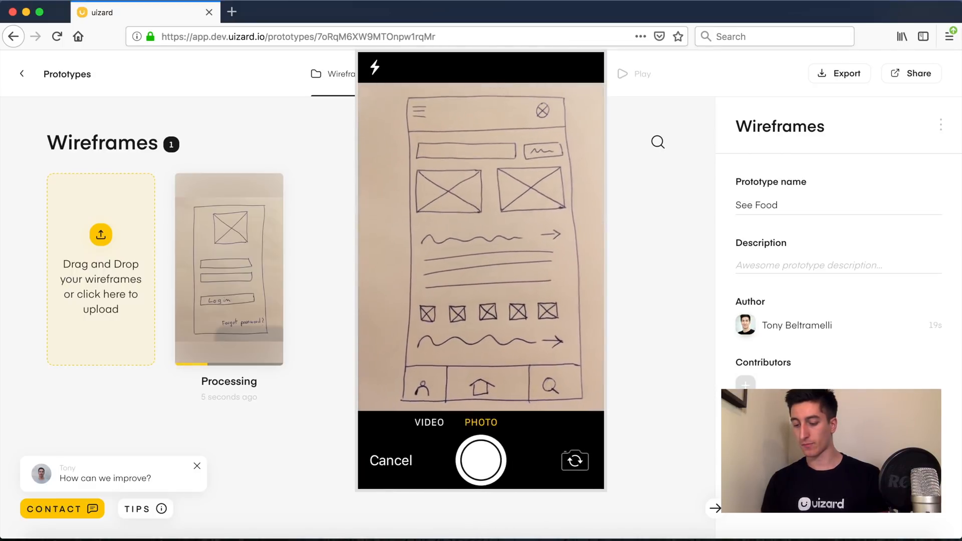
{"action": "left_click", "coordinate": [481, 460]}
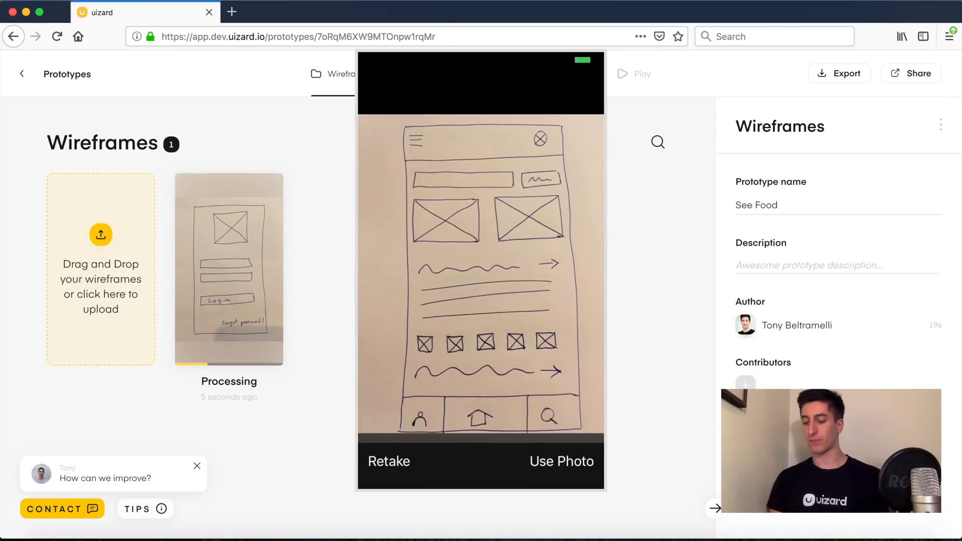
{"action": "left_click", "coordinate": [560, 461]}
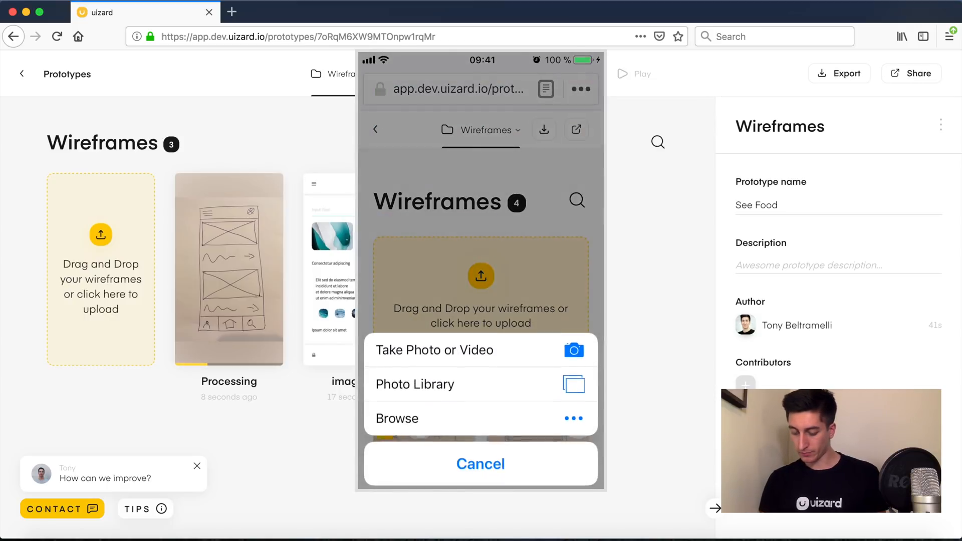
{"action": "left_click", "coordinate": [434, 350]}
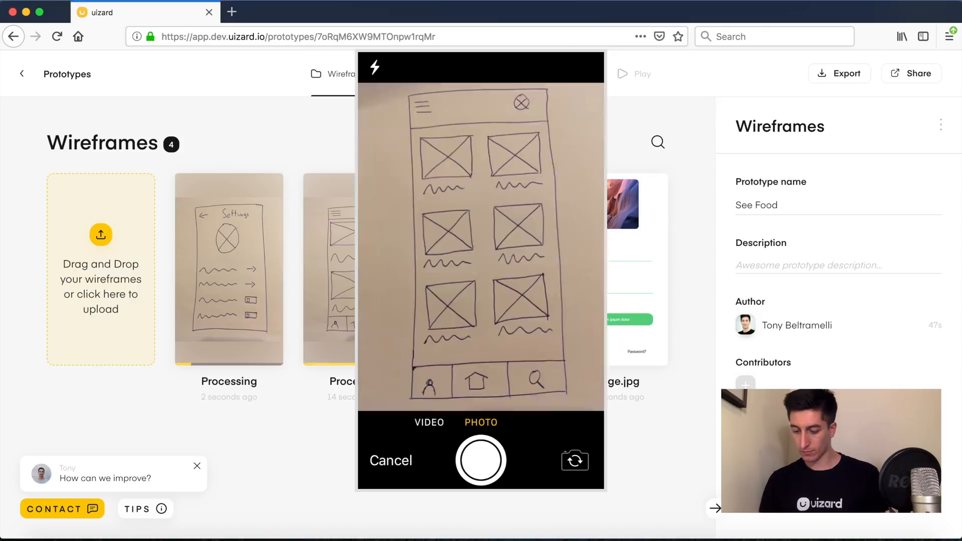
{"action": "left_click", "coordinate": [480, 460]}
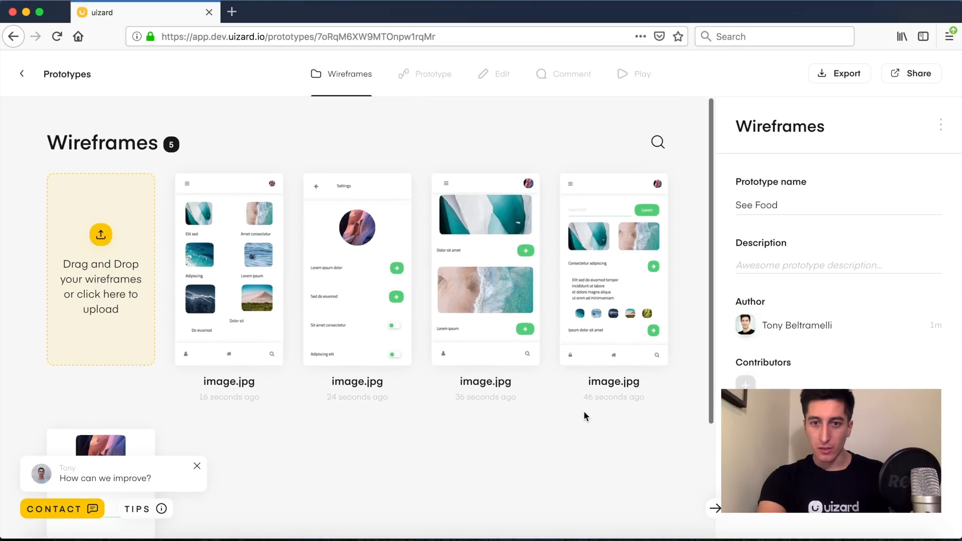
Swap the bottom-bar lock icon for a person icon on the thumbnails screen.
{"action": "left_click", "coordinate": [432, 74]}
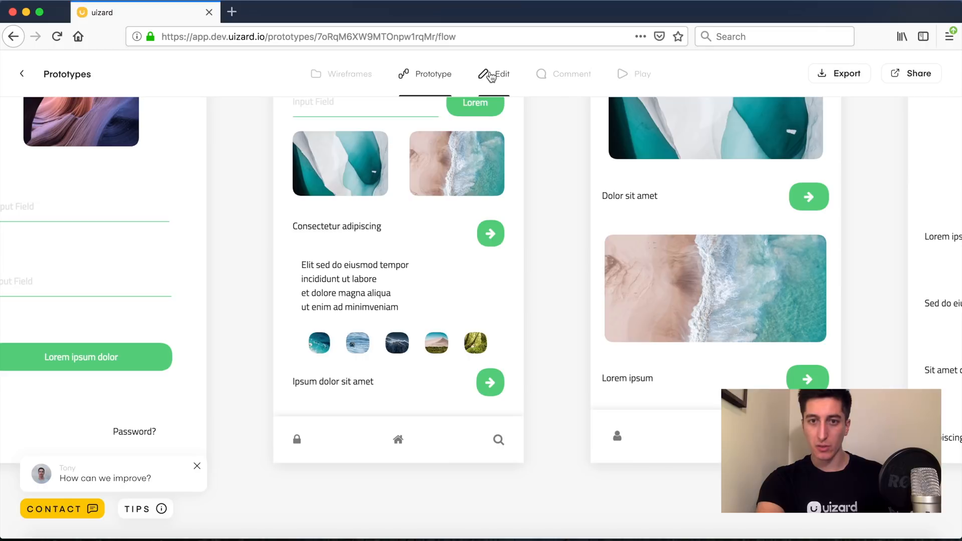
{"action": "left_click", "coordinate": [499, 74]}
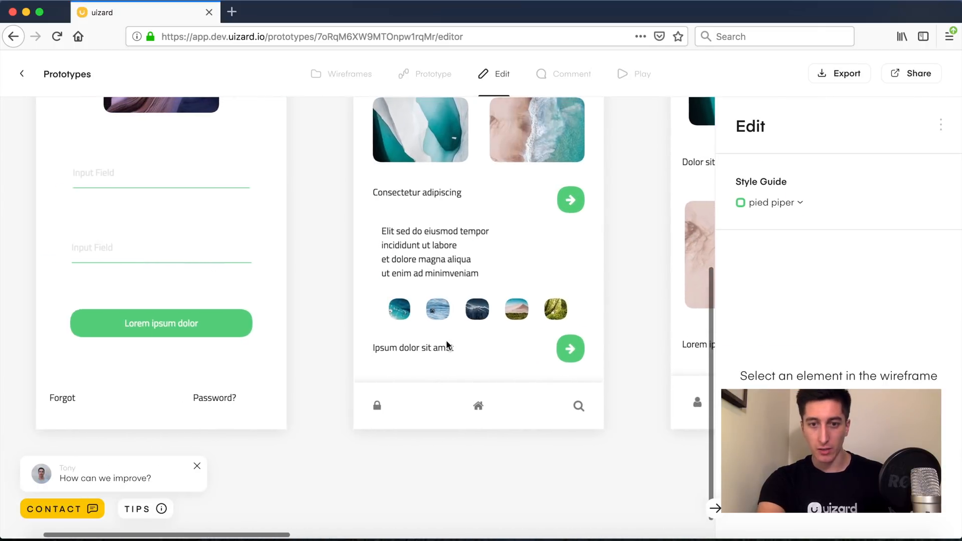
{"action": "left_click", "coordinate": [376, 406]}
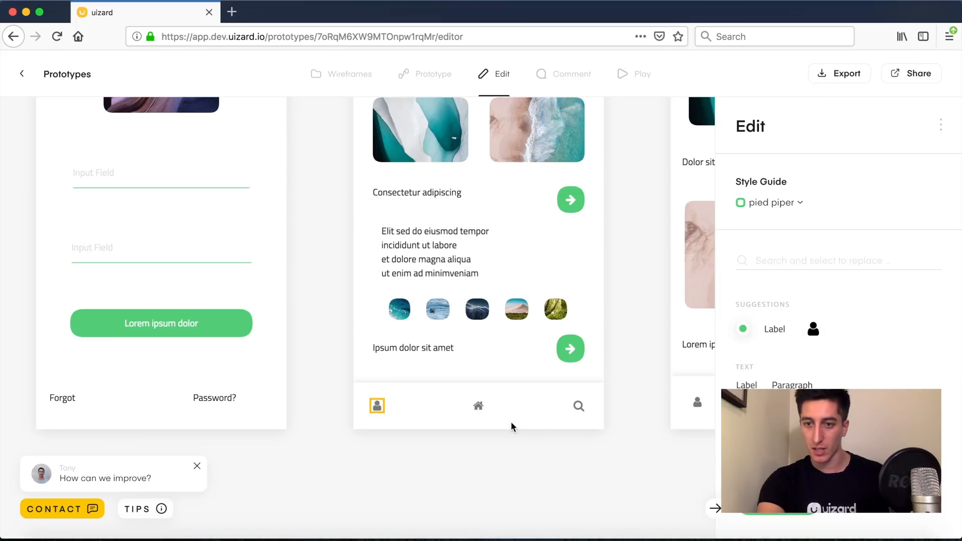
{"action": "left_click", "coordinate": [433, 73]}
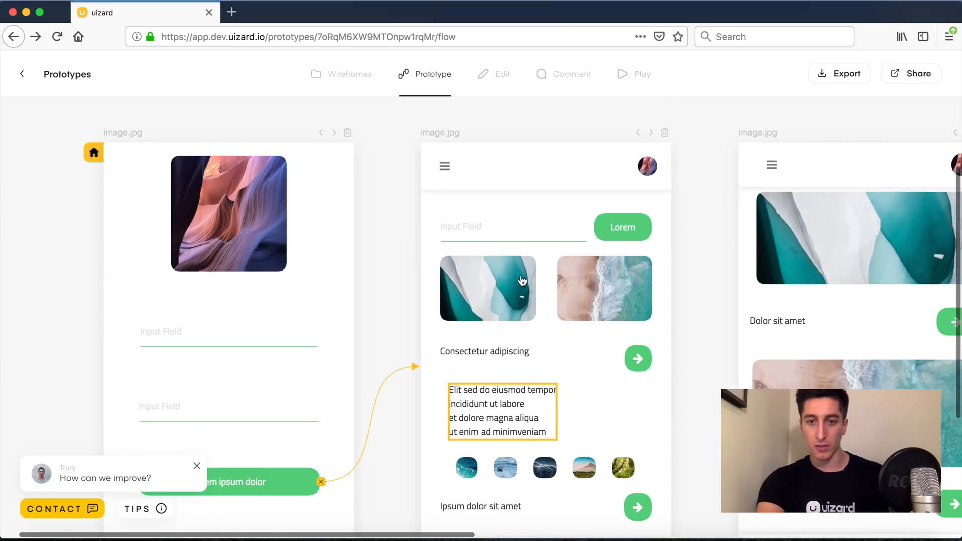
Link the beach photo and other elements to their destination screens.
{"action": "scroll", "scroll_direction": "right", "scroll_amount": 3}
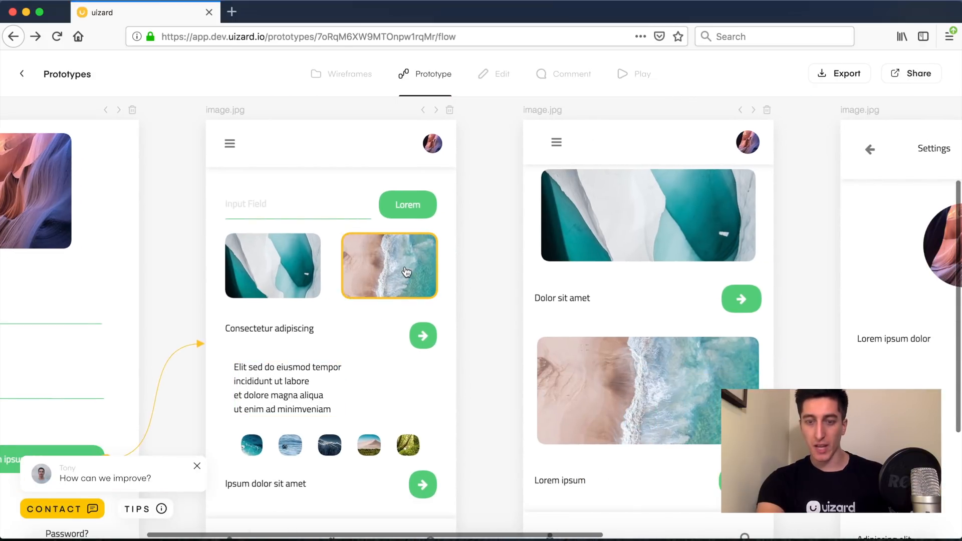
{"action": "left_click", "coordinate": [272, 266]}
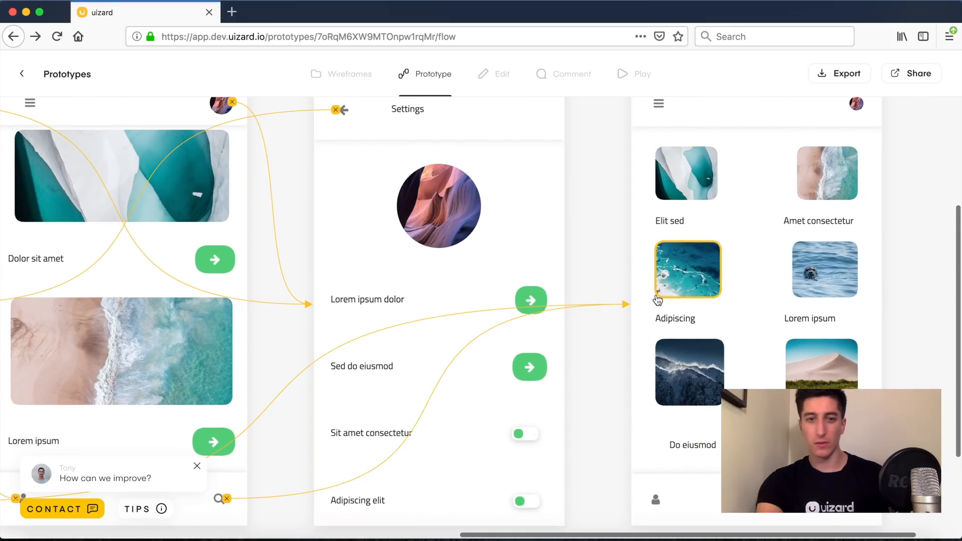
{"action": "scroll", "scroll_direction": "down", "scroll_amount": 3}
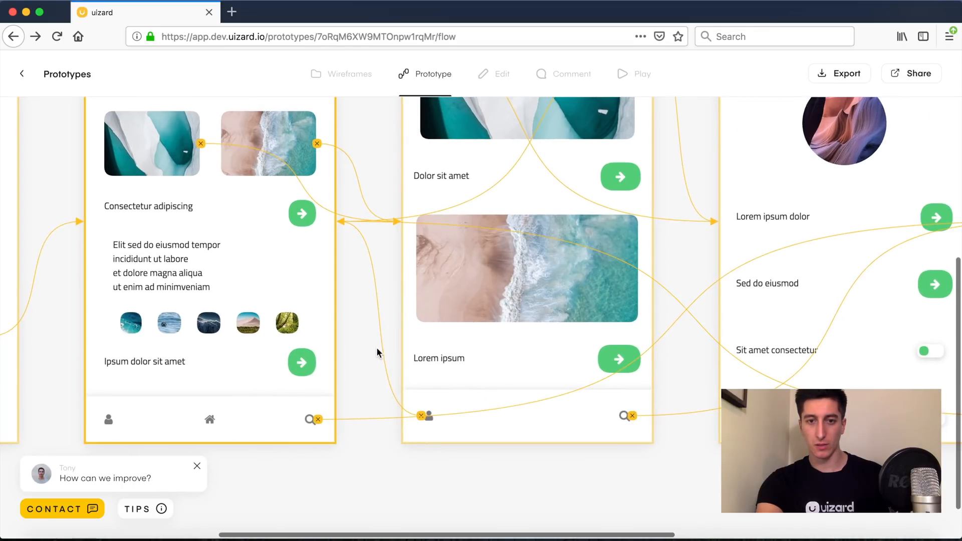
{"action": "mouse_move", "coordinate": [308, 258]}
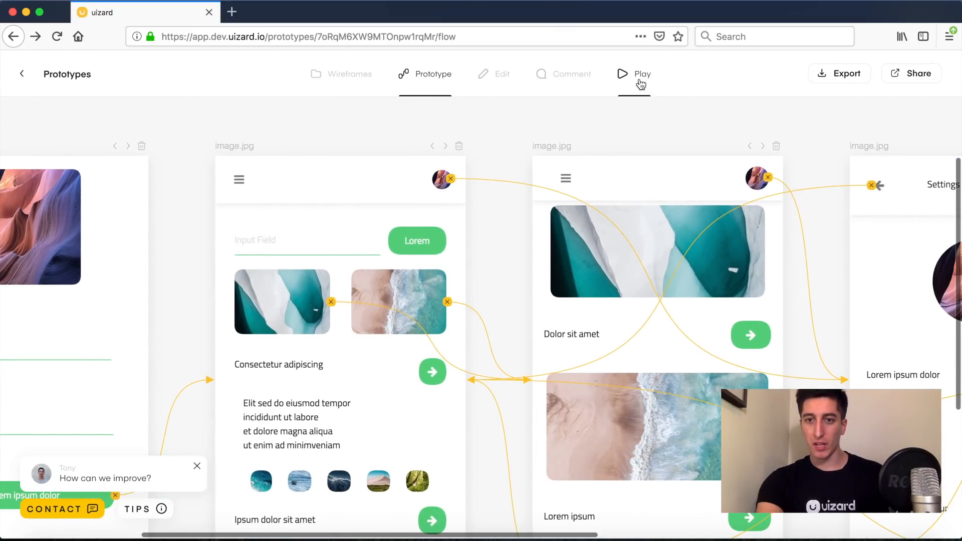
Play the prototype and scroll through the home feed in the phone player.
{"action": "left_click", "coordinate": [634, 74]}
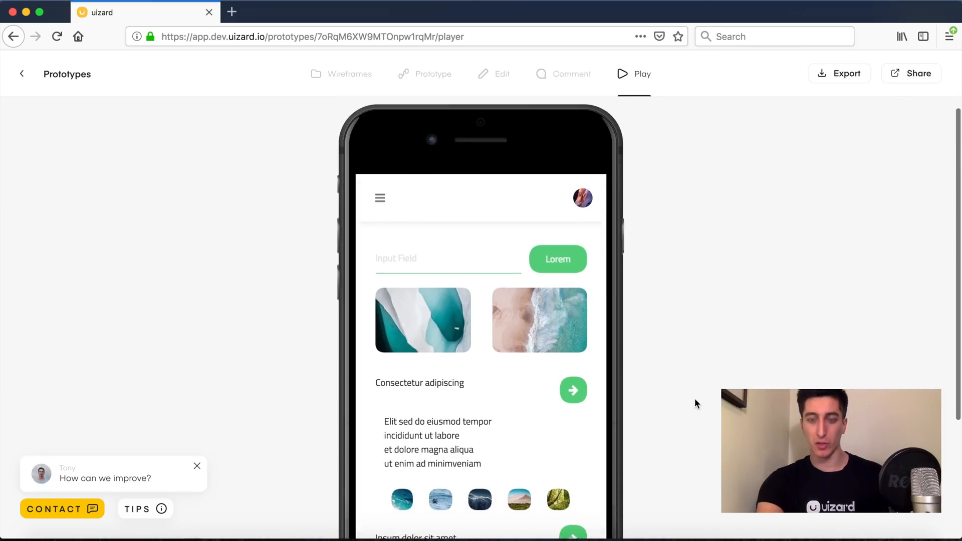
{"action": "scroll", "scroll_direction": "down", "scroll_amount": 3}
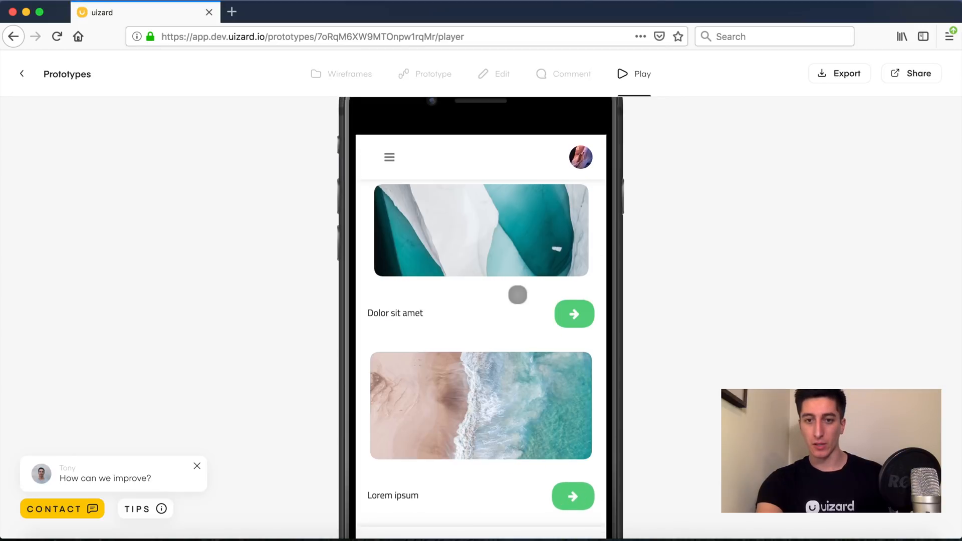
{"action": "scroll", "scroll_direction": "down", "scroll_amount": 3}
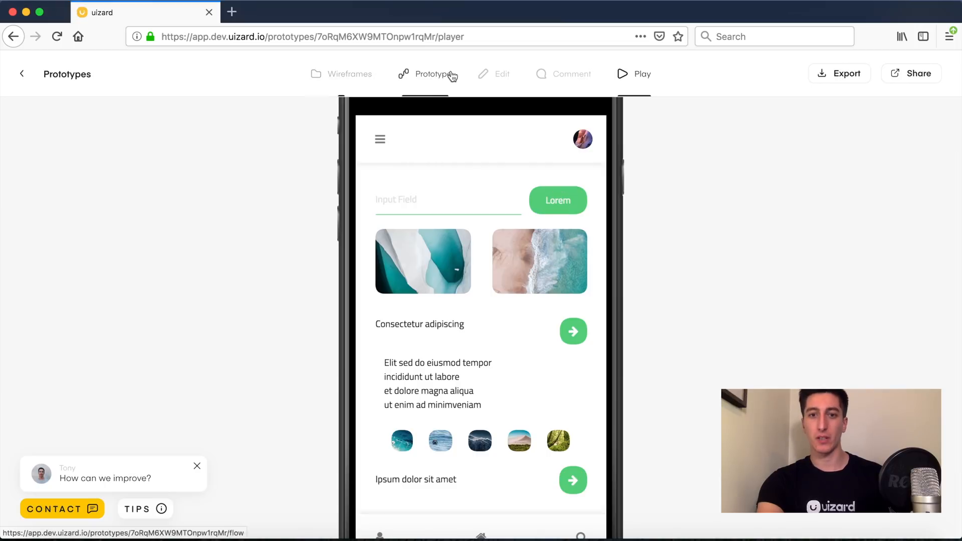
Export the See Food prototype as a Sketch zip and an HTML & CSS zip.
{"action": "left_click", "coordinate": [434, 74]}
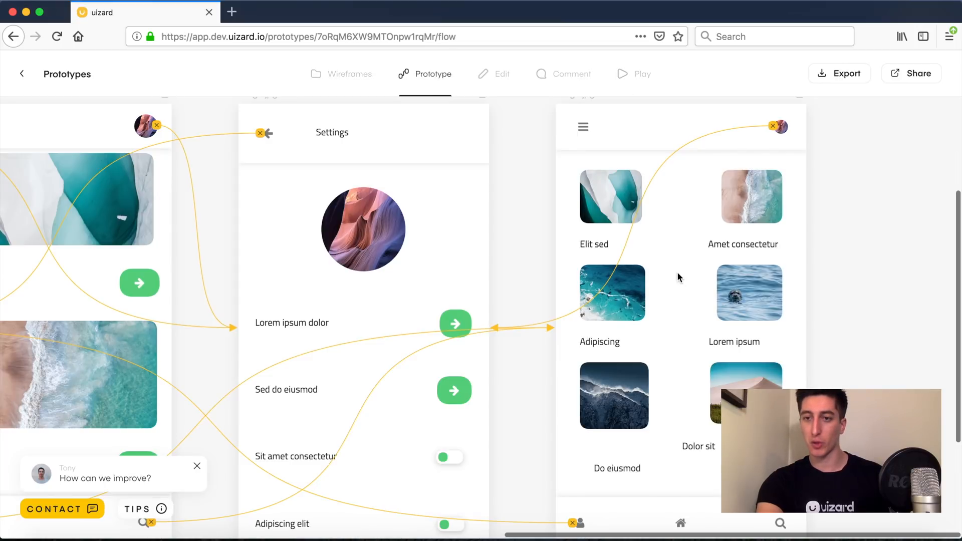
{"action": "left_click", "coordinate": [839, 73]}
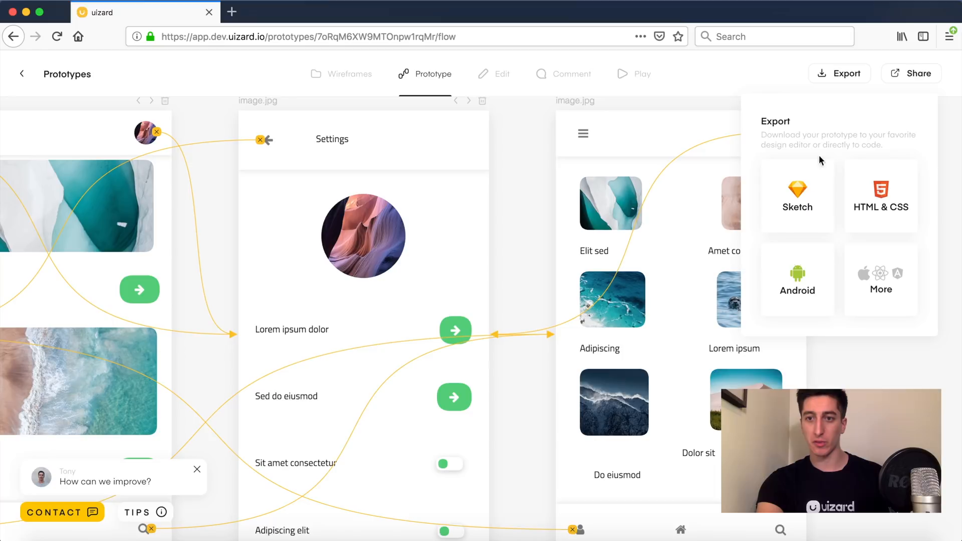
{"action": "left_click", "coordinate": [797, 196]}
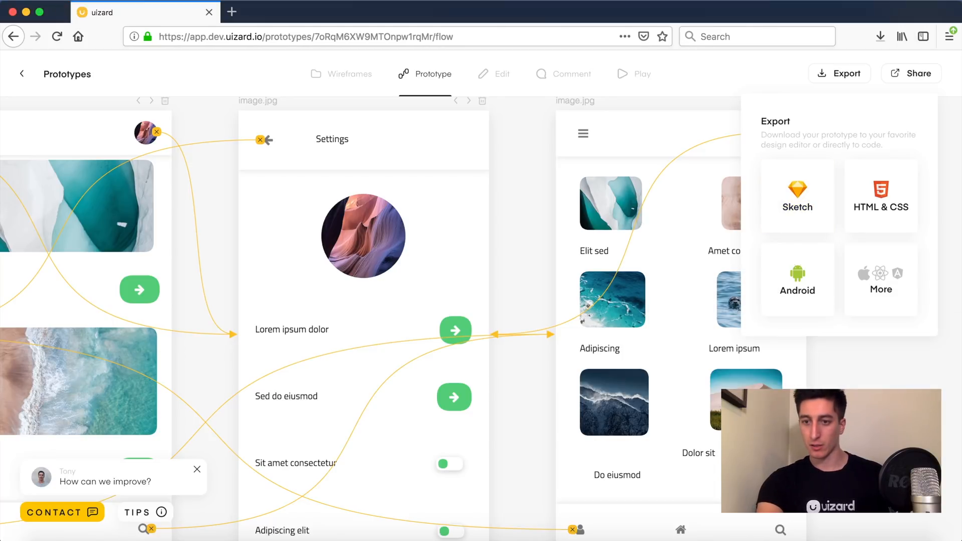
{"action": "left_click", "coordinate": [880, 196]}
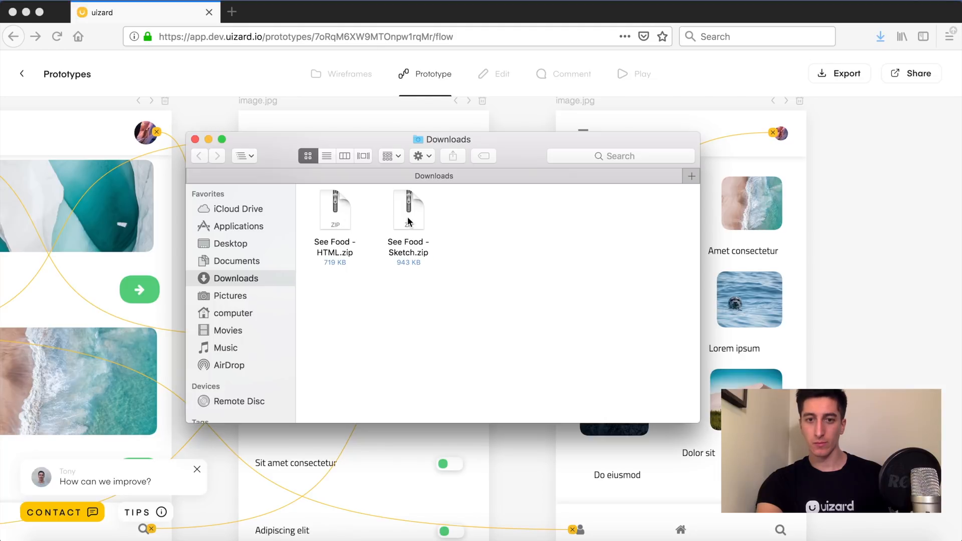
Unzip both exports, try the HTML page's toggle, and open the HTML folder in Atom.
{"action": "double_click", "coordinate": [408, 209]}
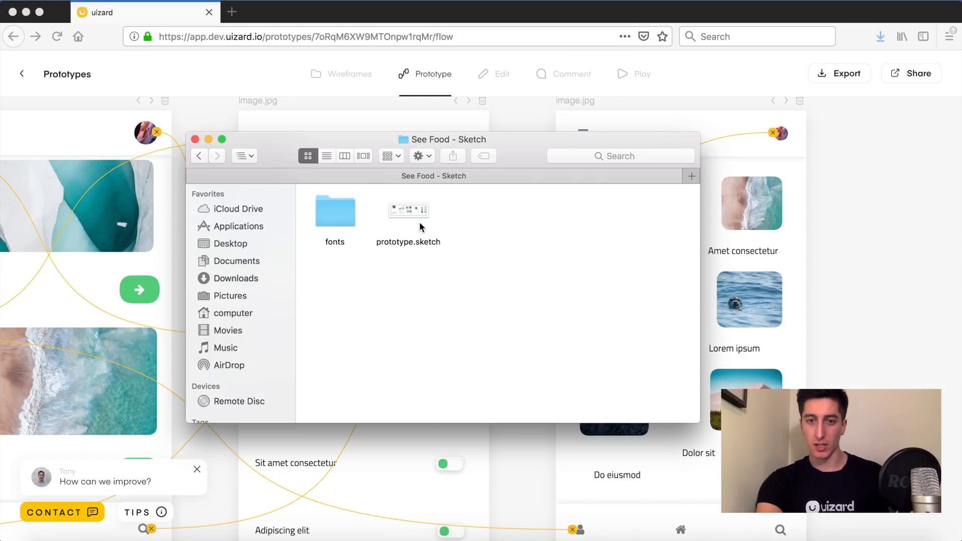
{"action": "double_click", "coordinate": [408, 210]}
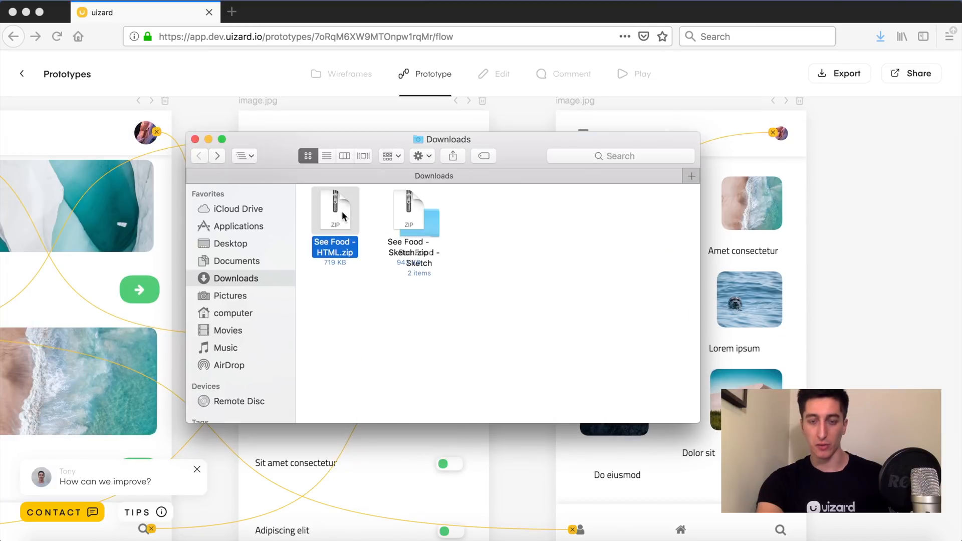
{"action": "double_click", "coordinate": [335, 210]}
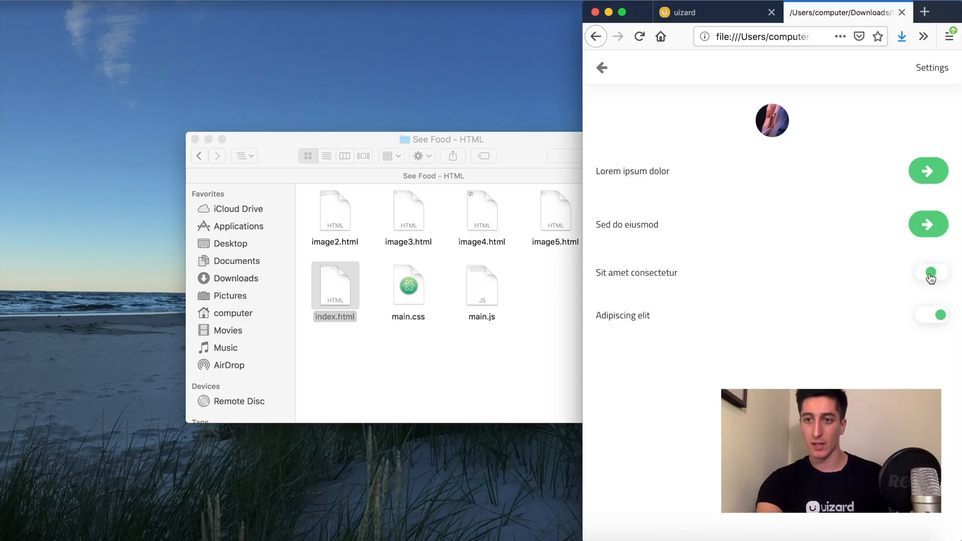
{"action": "left_click", "coordinate": [928, 273]}
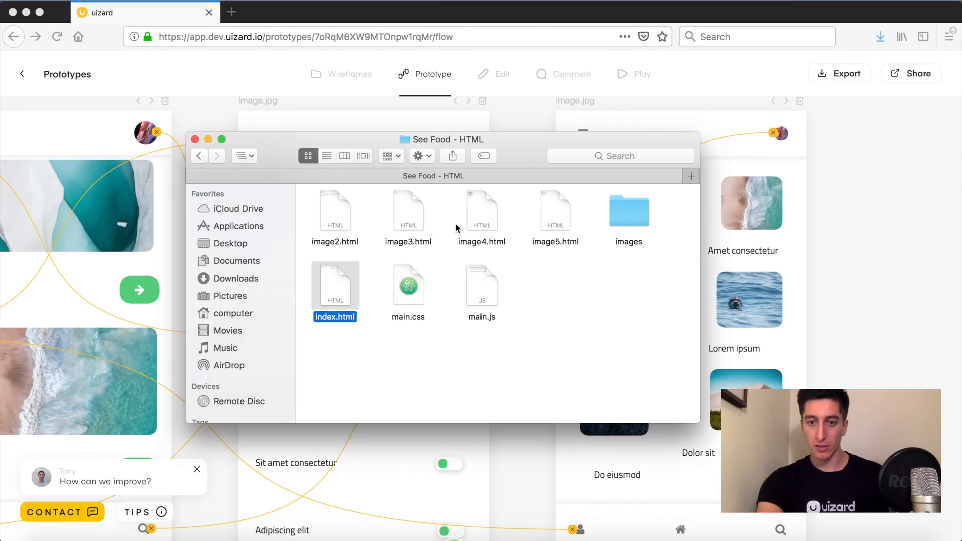
{"action": "double_click", "coordinate": [335, 285]}
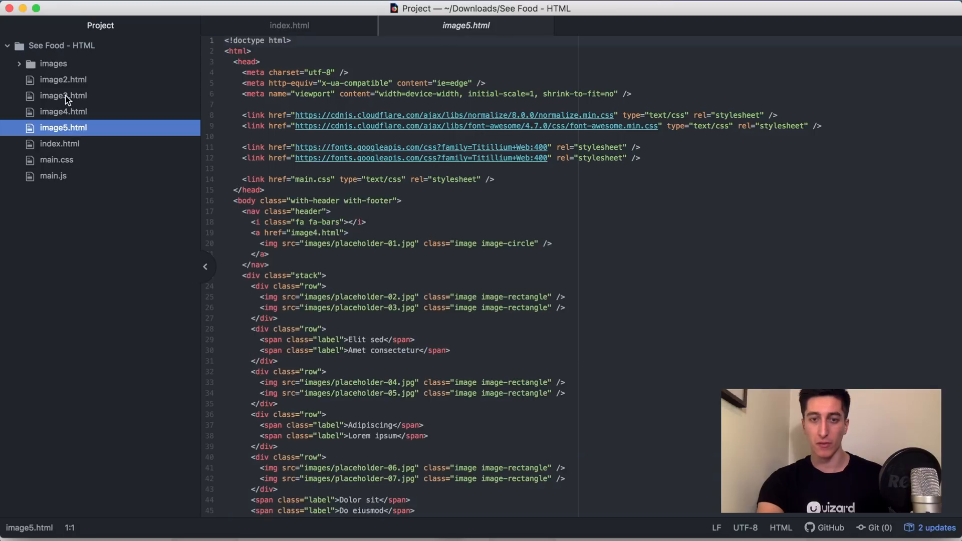
Browse image3.html and main.css in Atom, then return to the Uizard tab.
{"action": "left_click", "coordinate": [63, 95]}
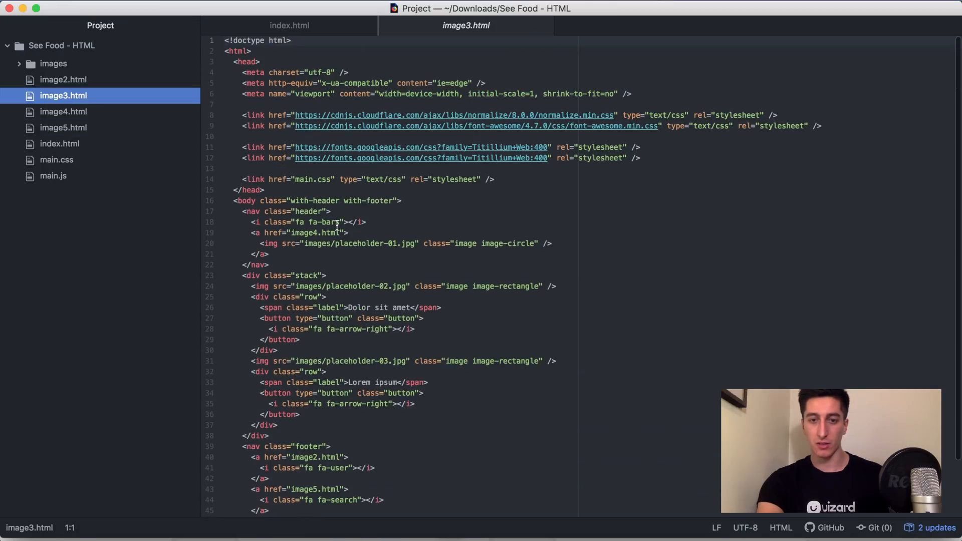
{"action": "left_click", "coordinate": [56, 159]}
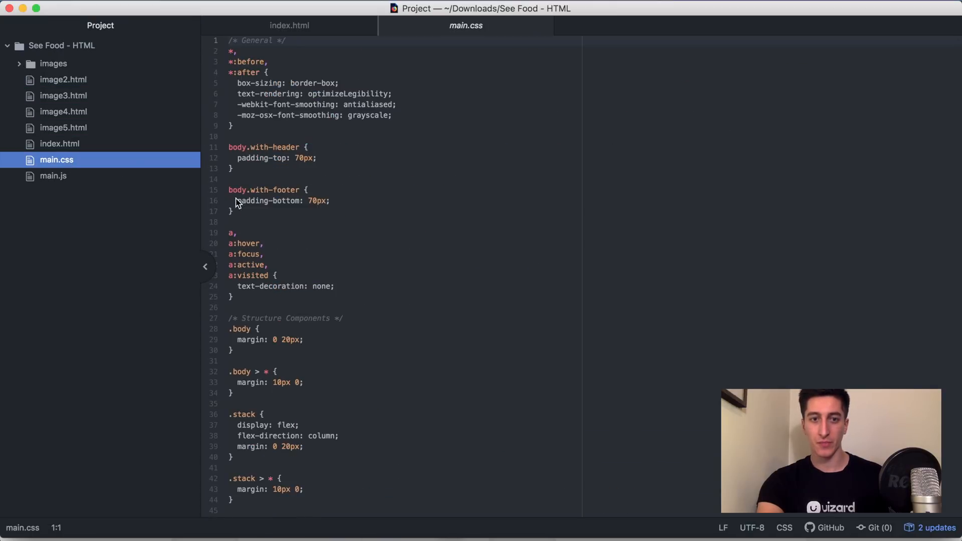
{"action": "scroll", "scroll_direction": "down", "scroll_amount": 3}
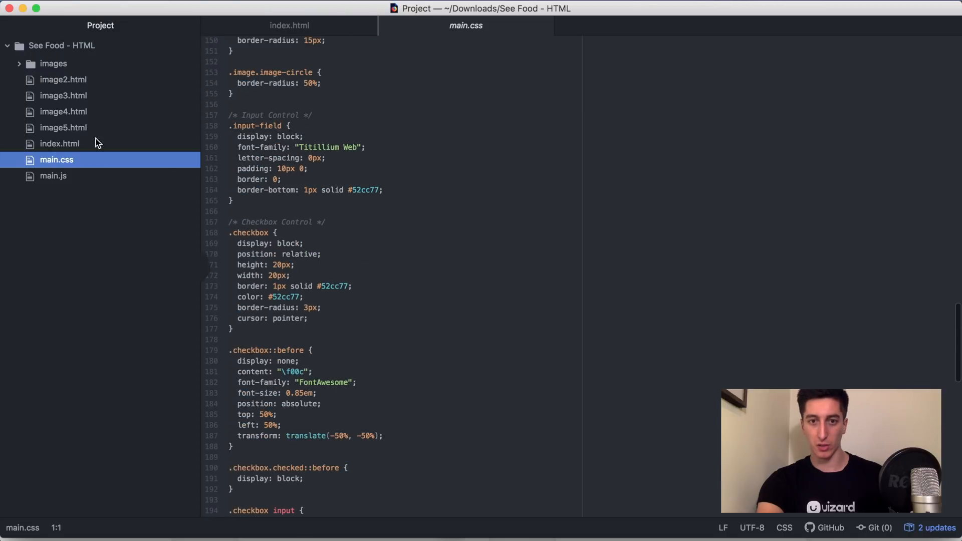
{"action": "left_click", "coordinate": [289, 25]}
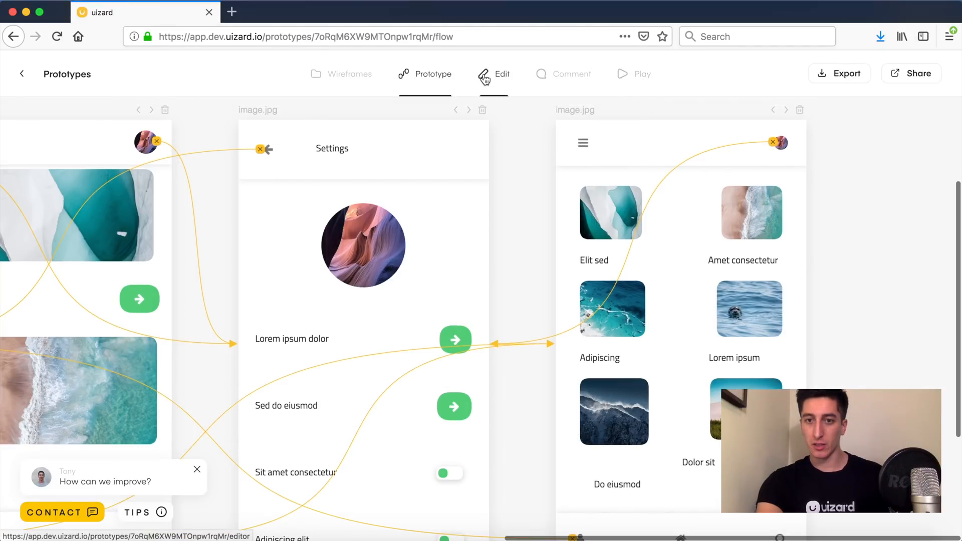
Preview the formal, red is the new black and hacker style guides, then restore pied piper.
{"action": "left_click", "coordinate": [501, 74]}
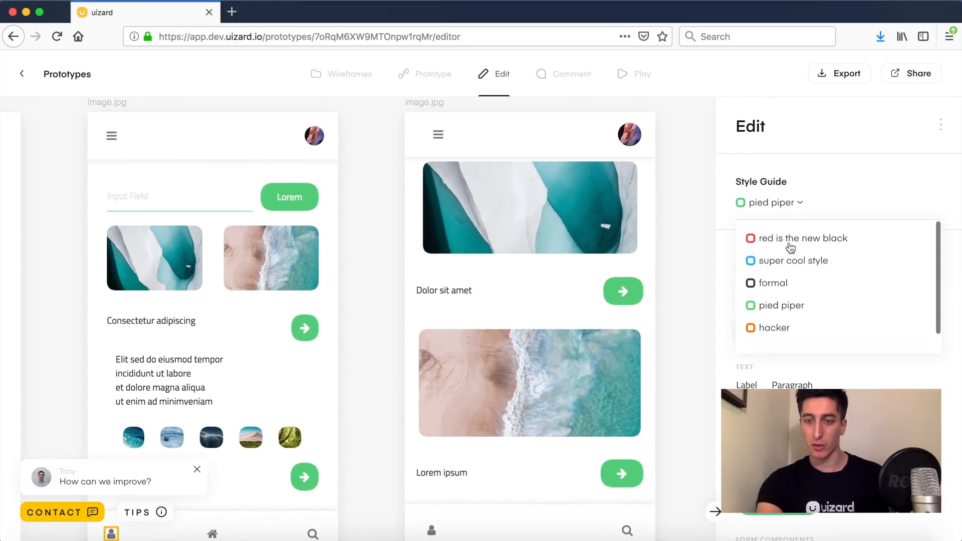
{"action": "left_click", "coordinate": [772, 282]}
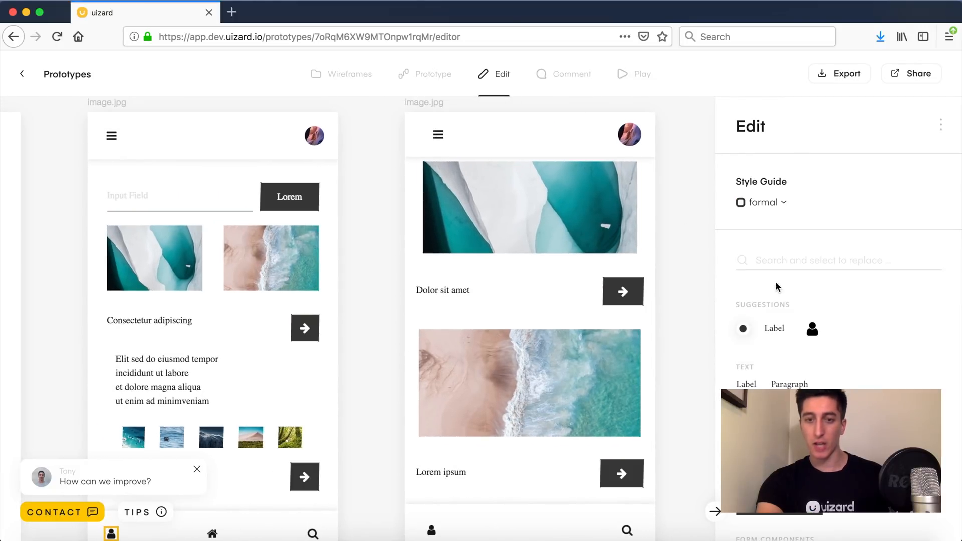
{"action": "left_click", "coordinate": [767, 202]}
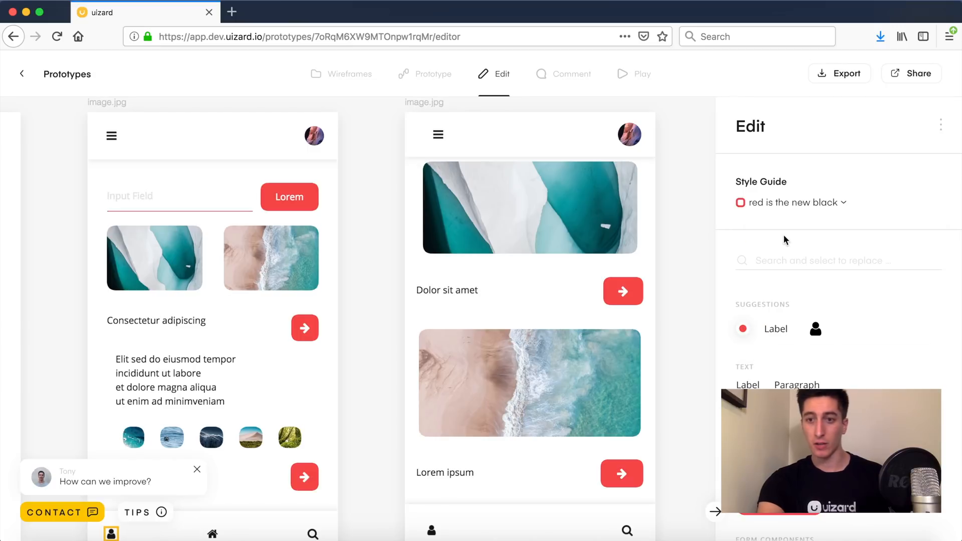
{"action": "left_click", "coordinate": [792, 203]}
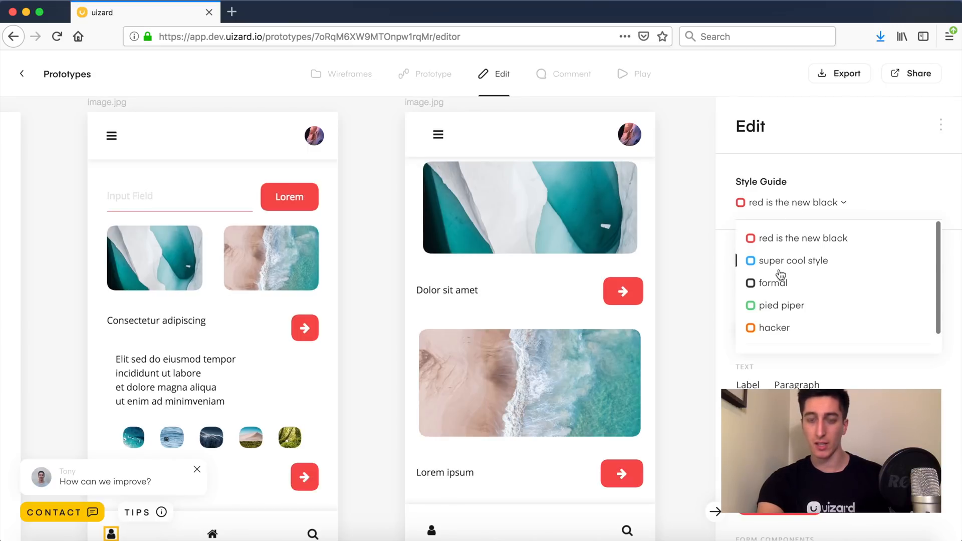
{"action": "left_click", "coordinate": [773, 327]}
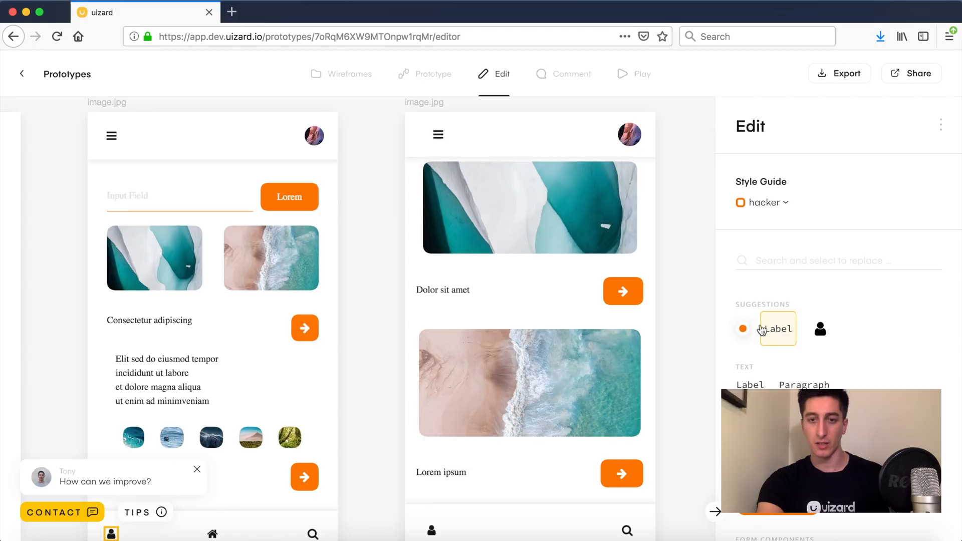
{"action": "left_click", "coordinate": [781, 202]}
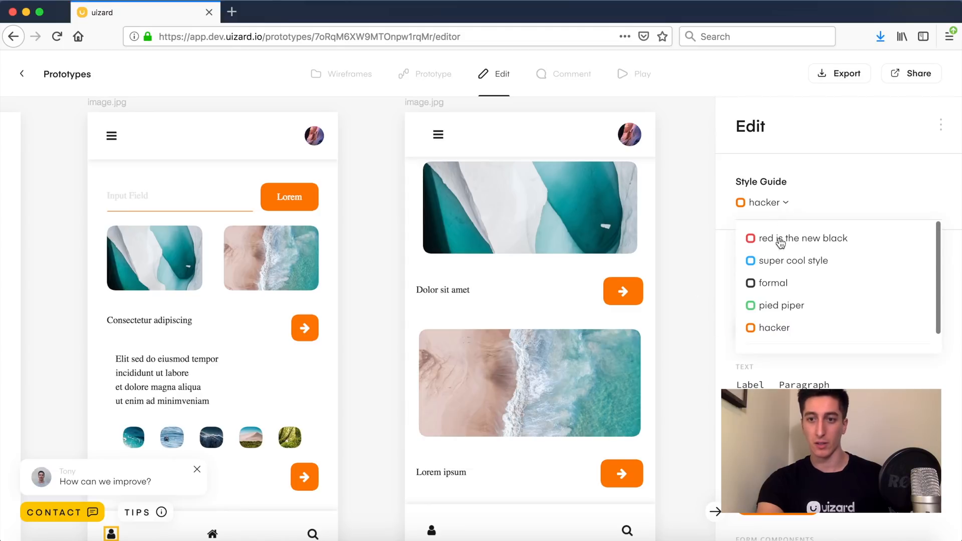
{"action": "left_click", "coordinate": [777, 305]}
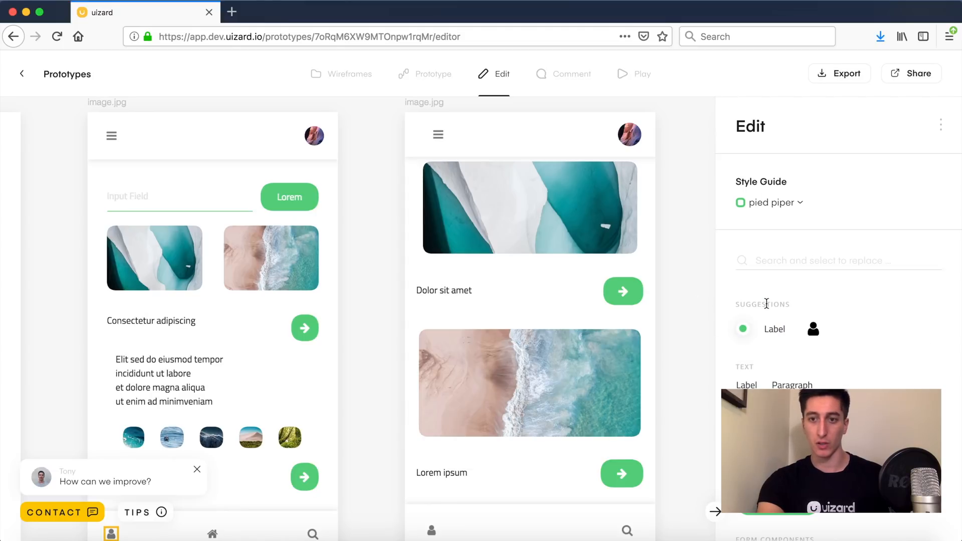